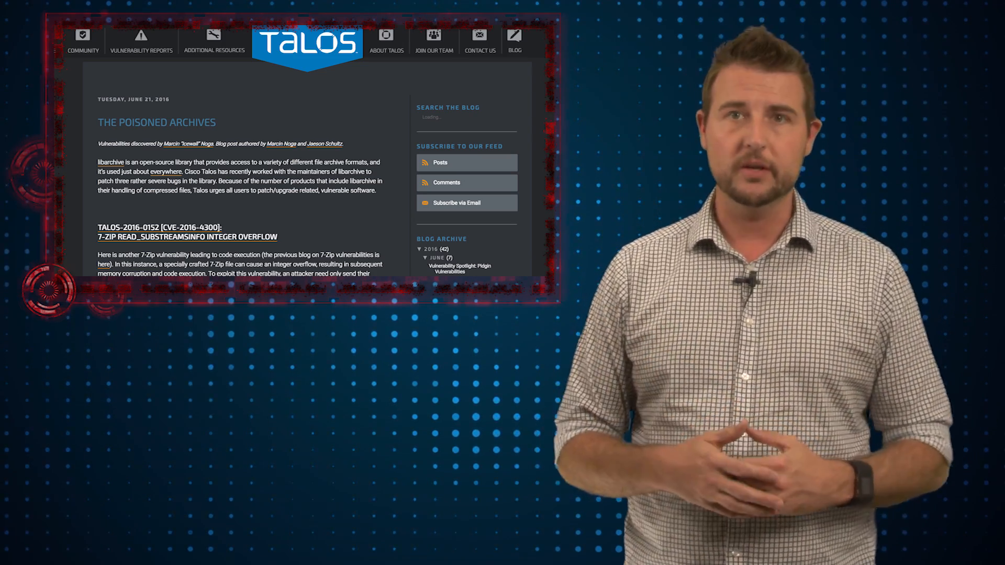
scroll(down, 3)
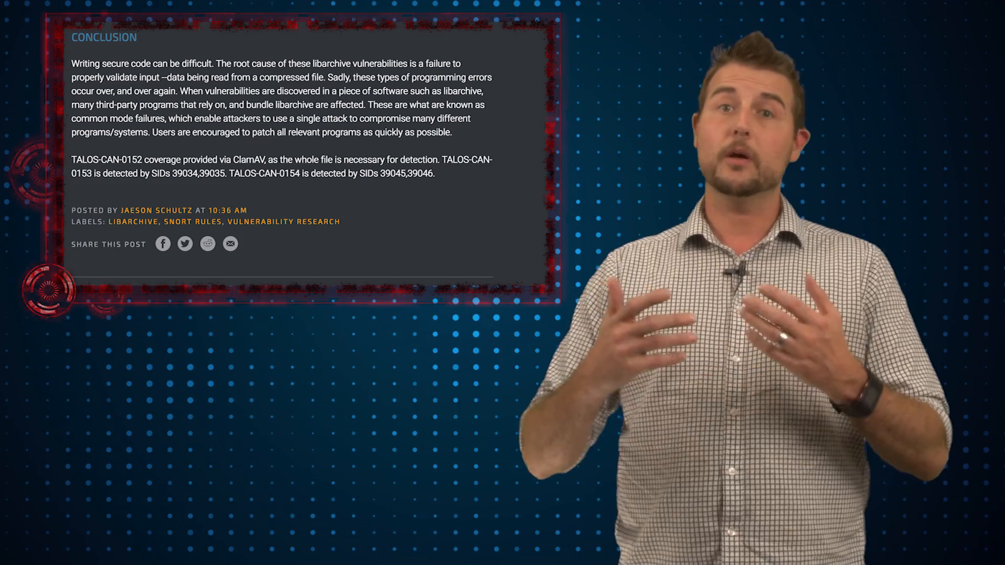